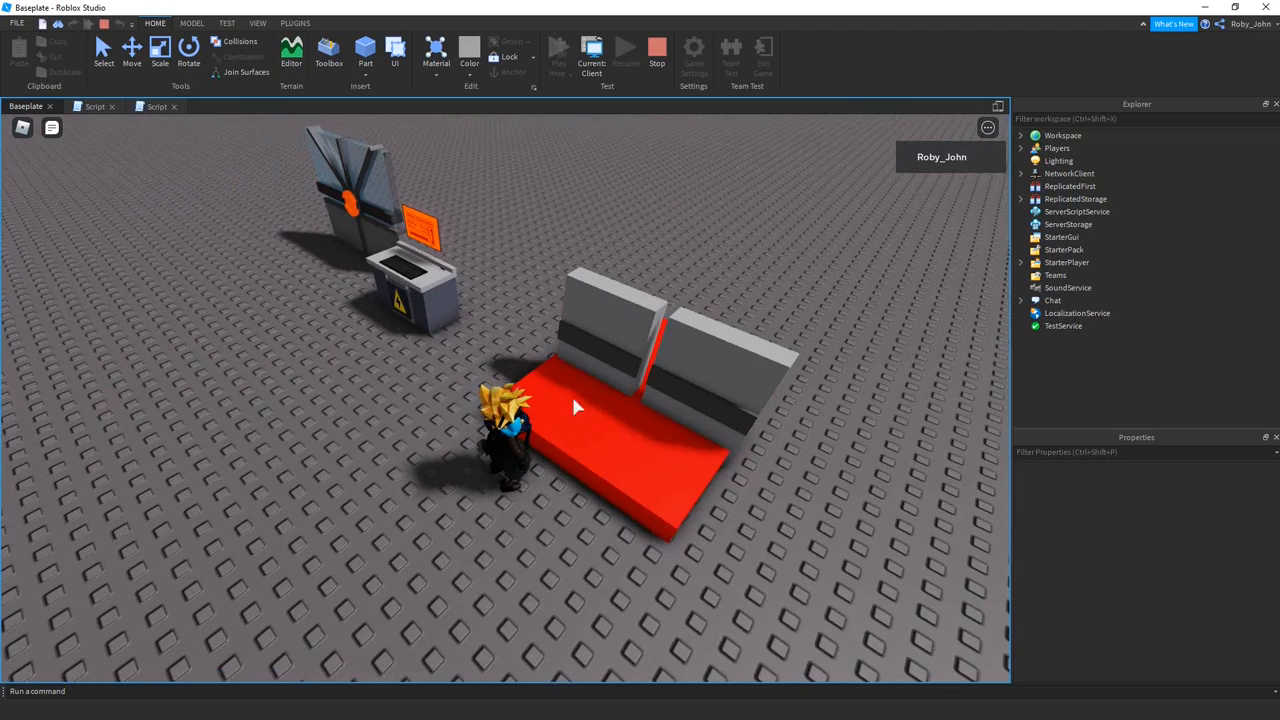
{"action": "mouse_move", "coordinate": [544, 436]}
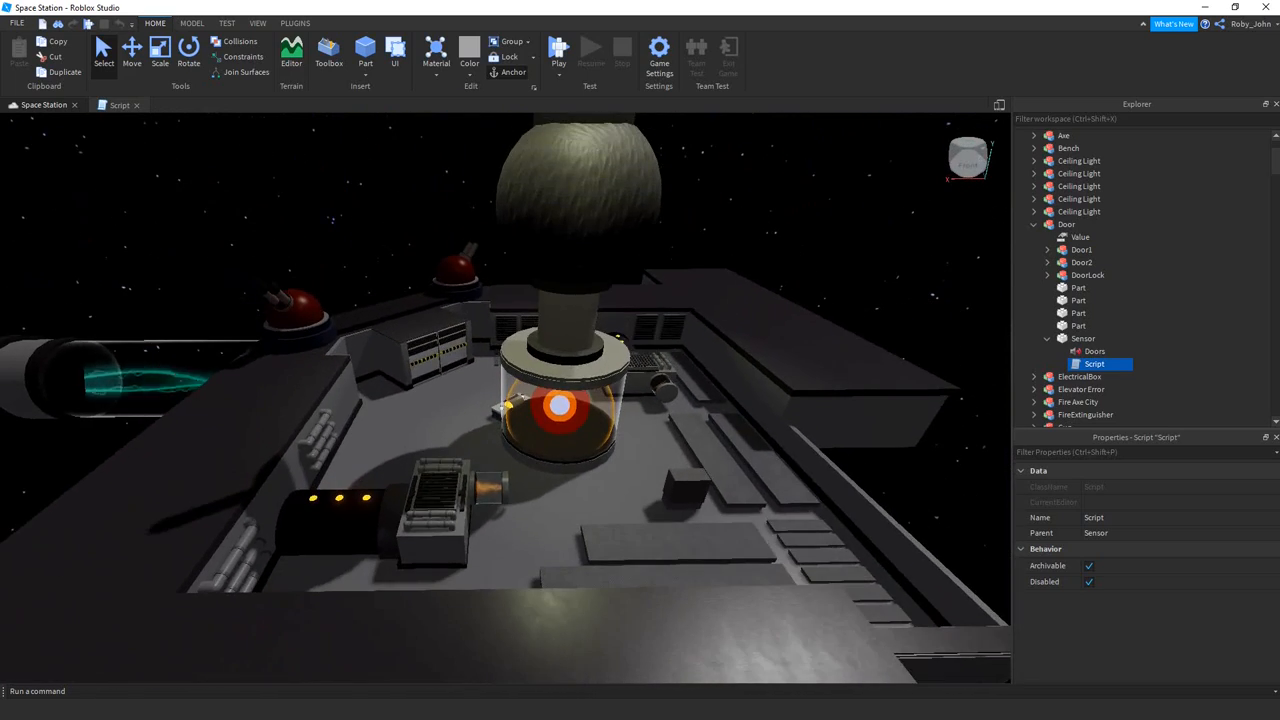
Step: Switch back to the Baseplate place tab that holds the Door model
{"action": "left_click", "coordinate": [558, 50]}
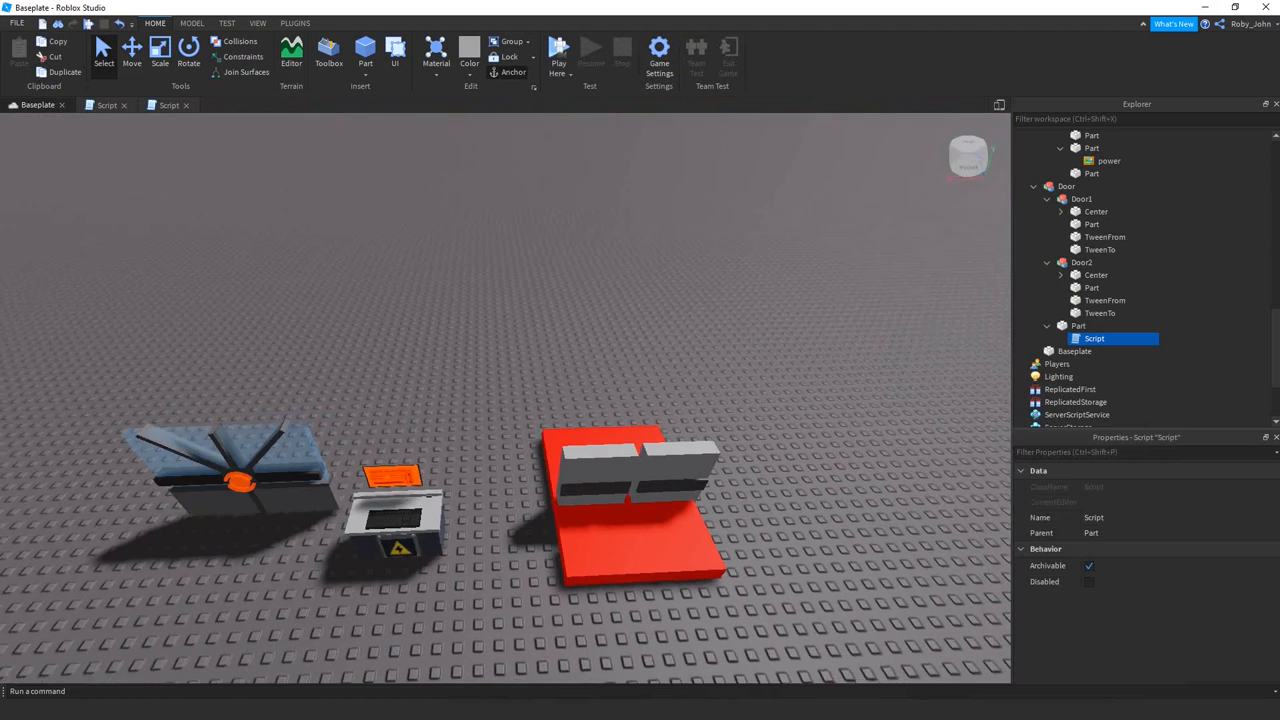
{"action": "left_click", "coordinate": [1056, 186]}
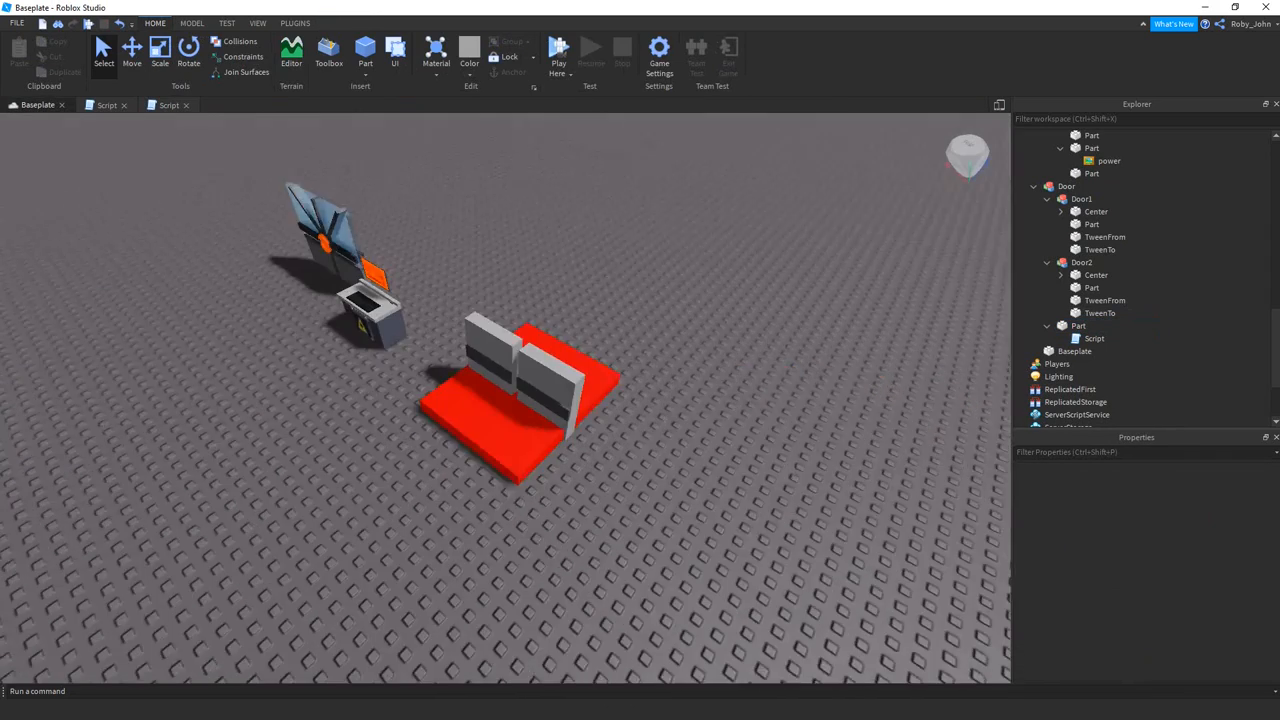
{"action": "left_click", "coordinate": [1076, 324]}
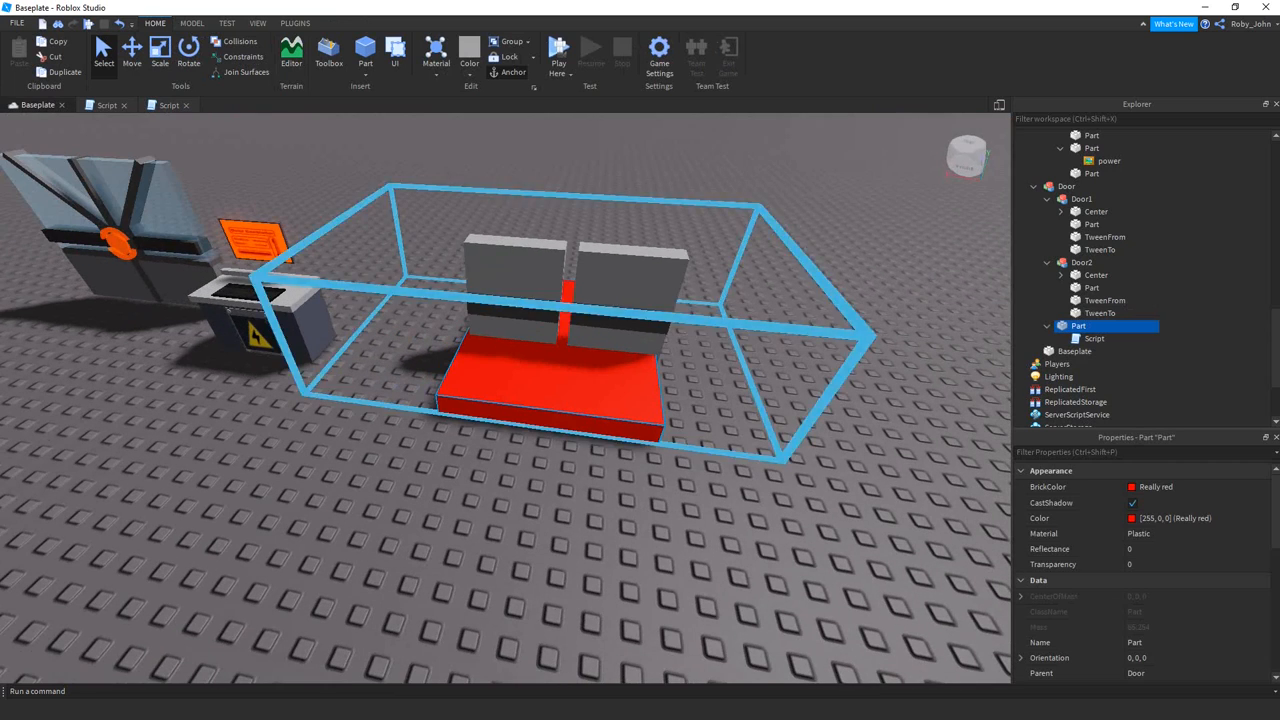
{"action": "left_click", "coordinate": [1066, 186]}
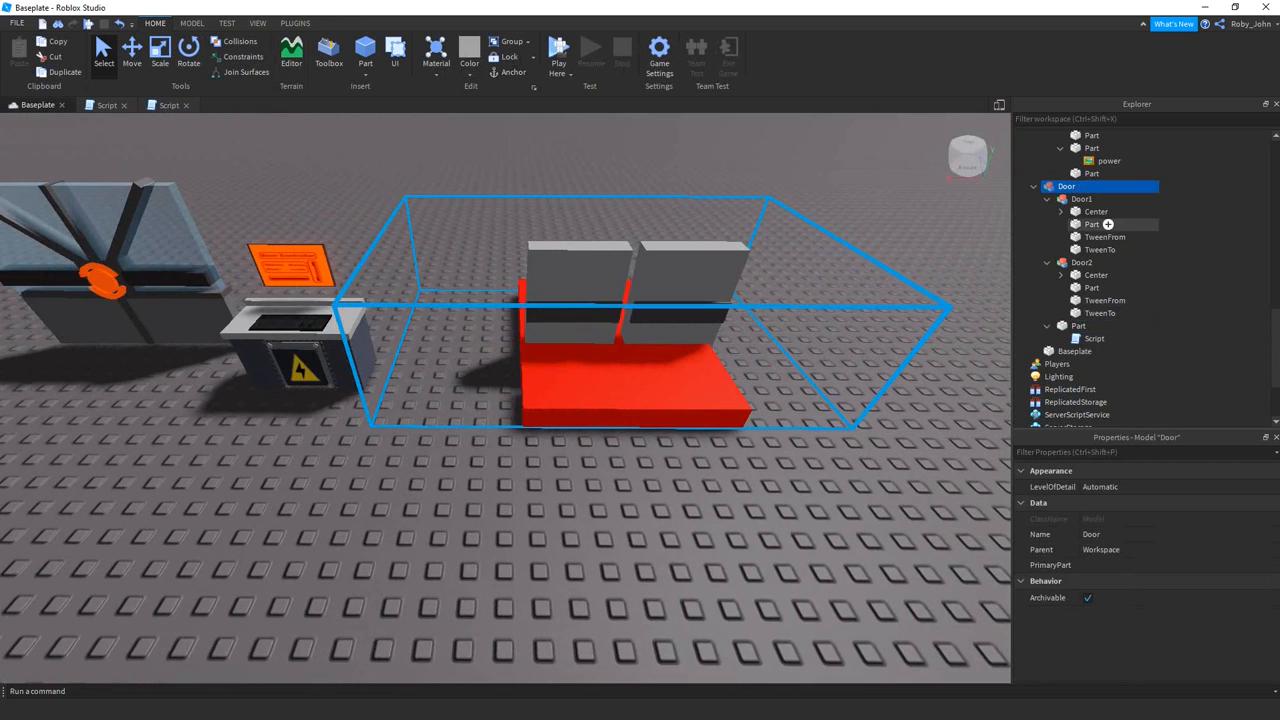
{"action": "left_click", "coordinate": [1096, 212]}
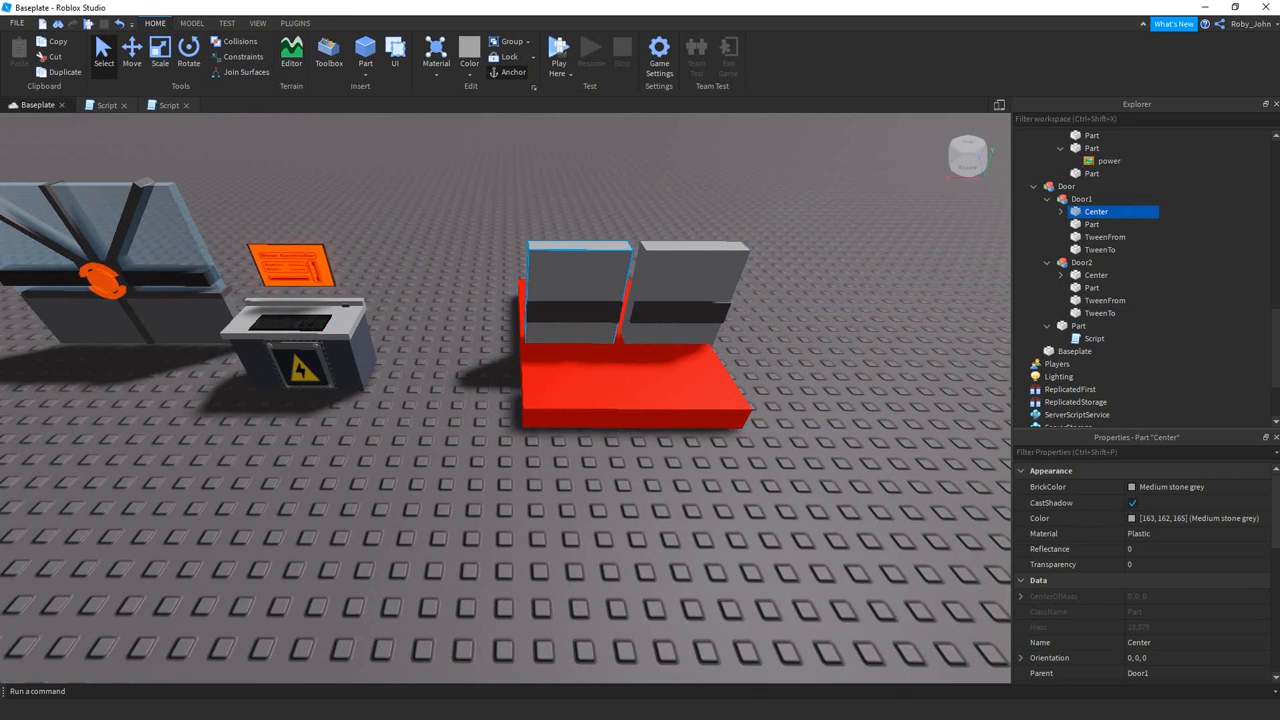
{"action": "left_click", "coordinate": [1080, 262]}
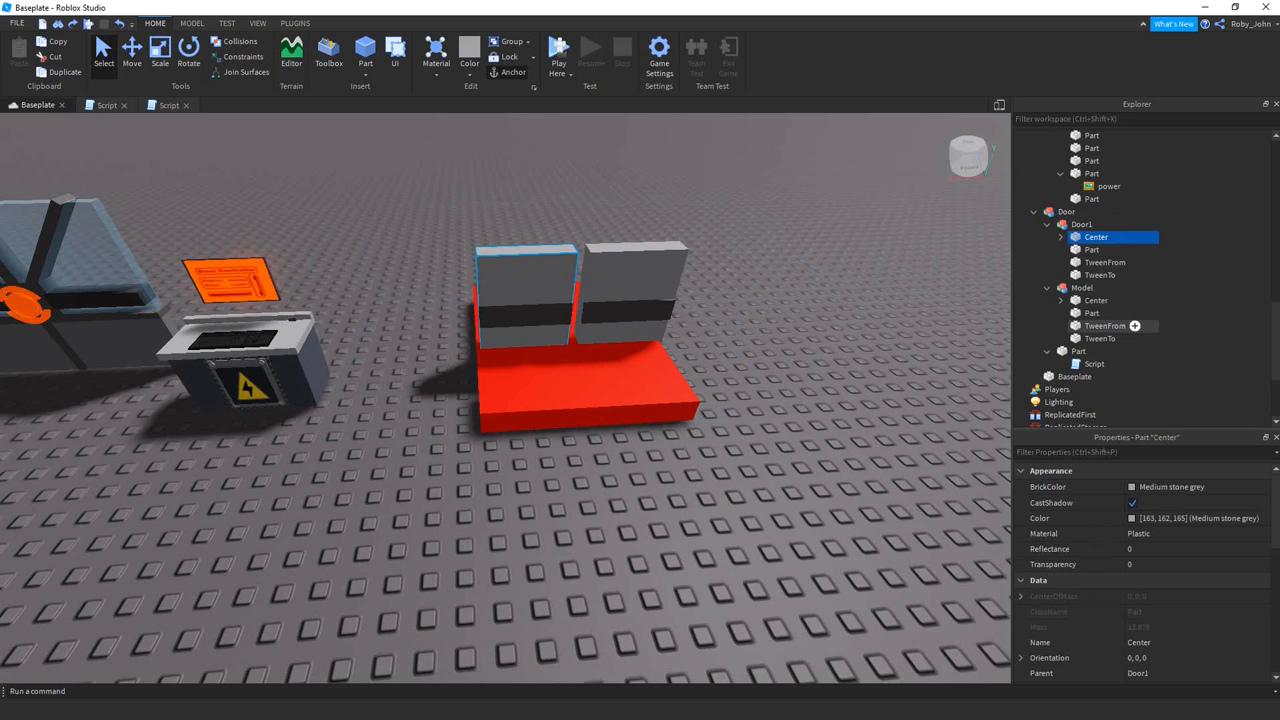
Step: Inspect Door1's TweenFrom and TweenTo marker parts, then select the sensor Part's sliding-door script
{"action": "left_click", "coordinate": [1104, 262]}
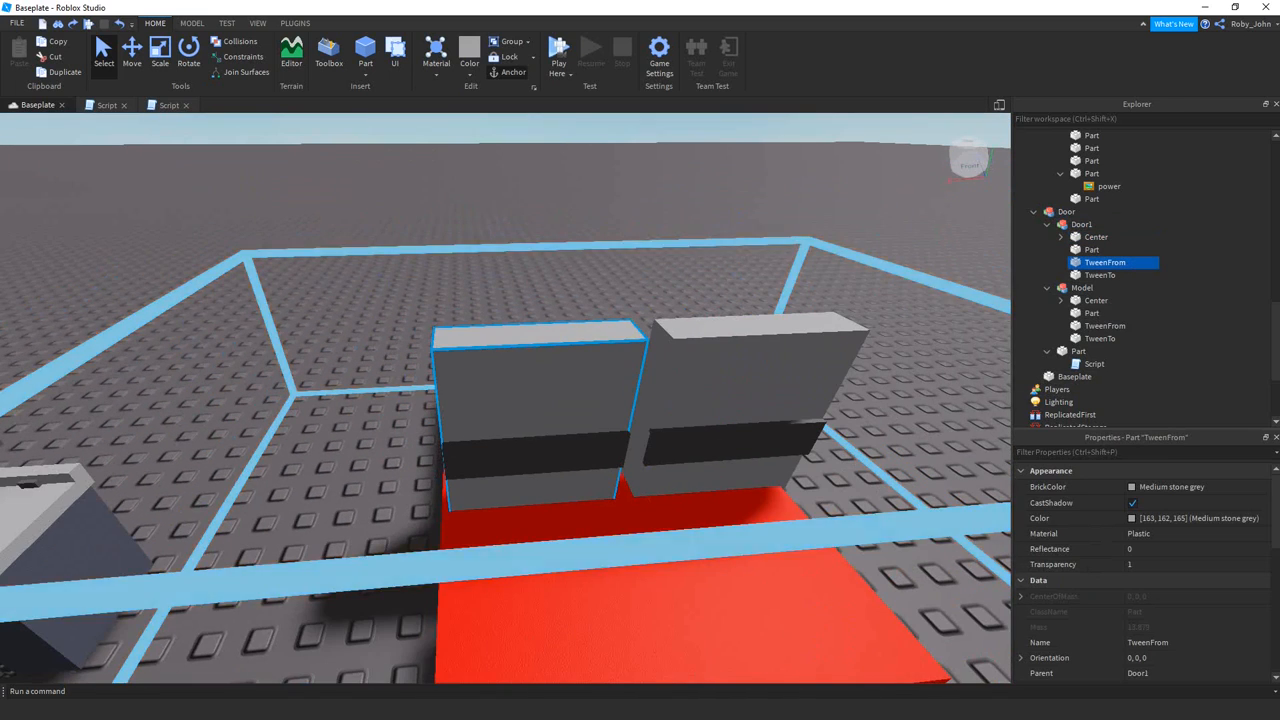
{"action": "left_click", "coordinate": [1100, 276]}
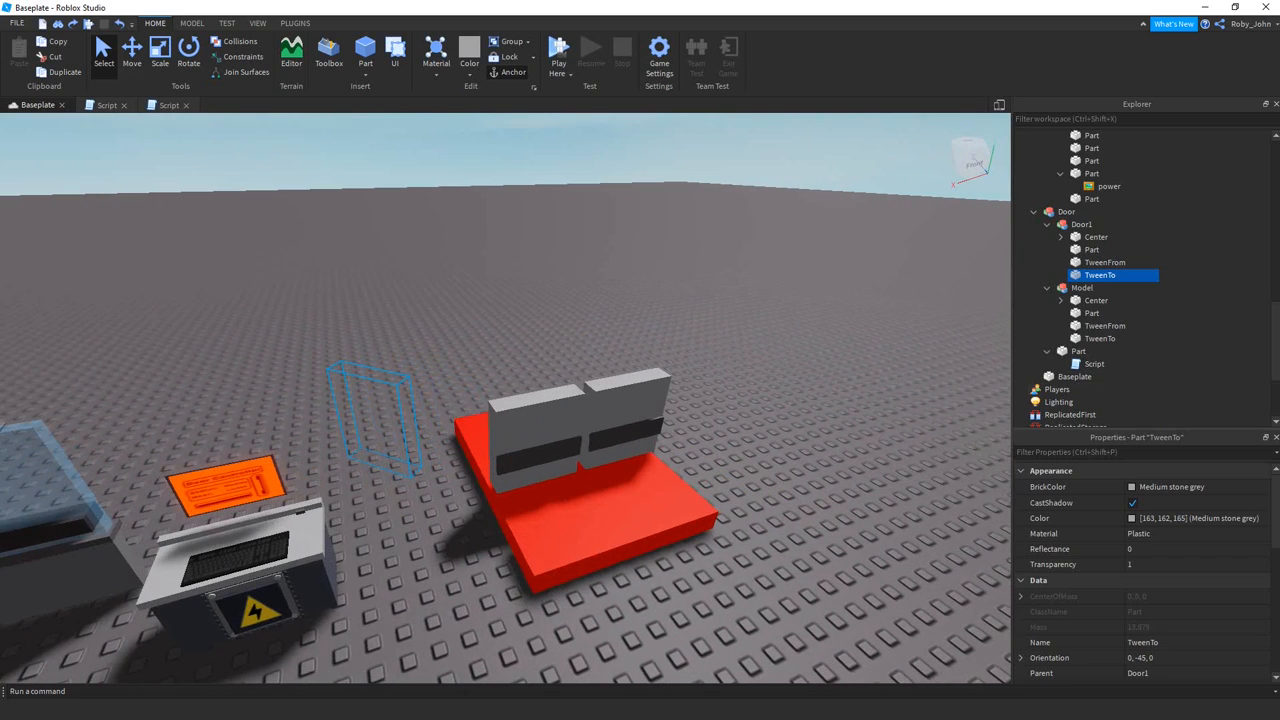
{"action": "mouse_move", "coordinate": [1092, 236]}
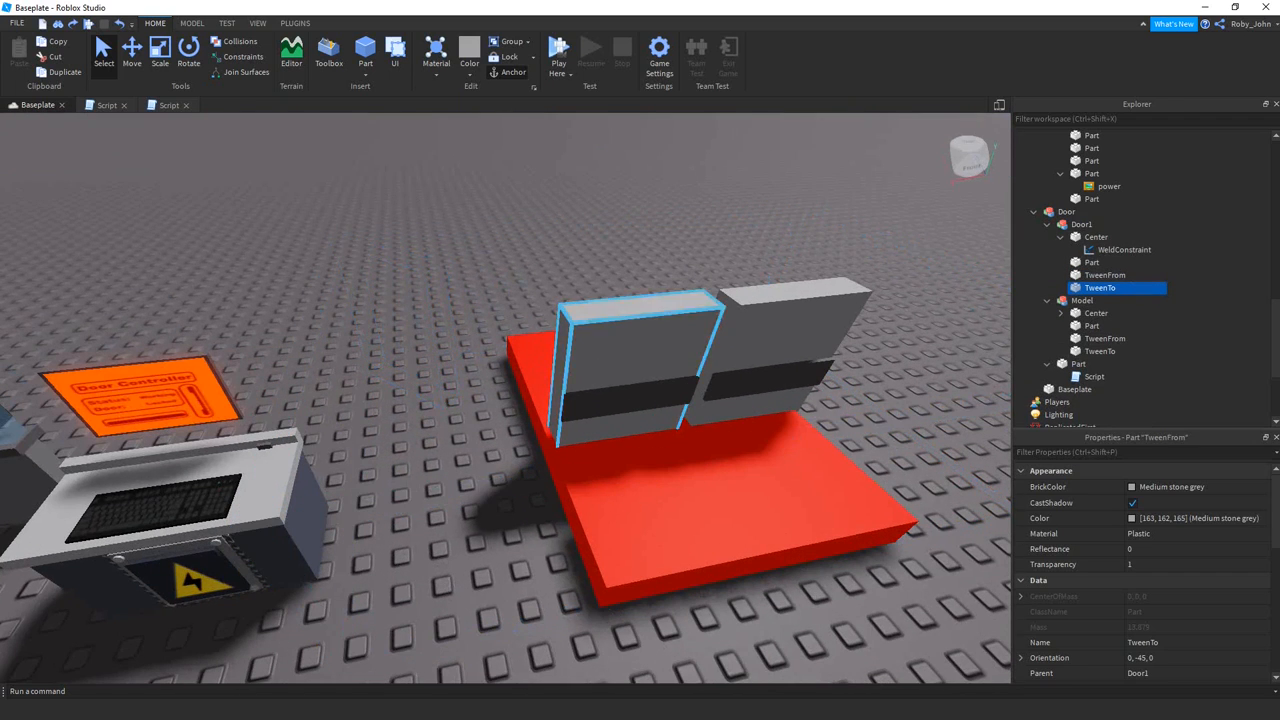
{"action": "left_click", "coordinate": [1104, 276]}
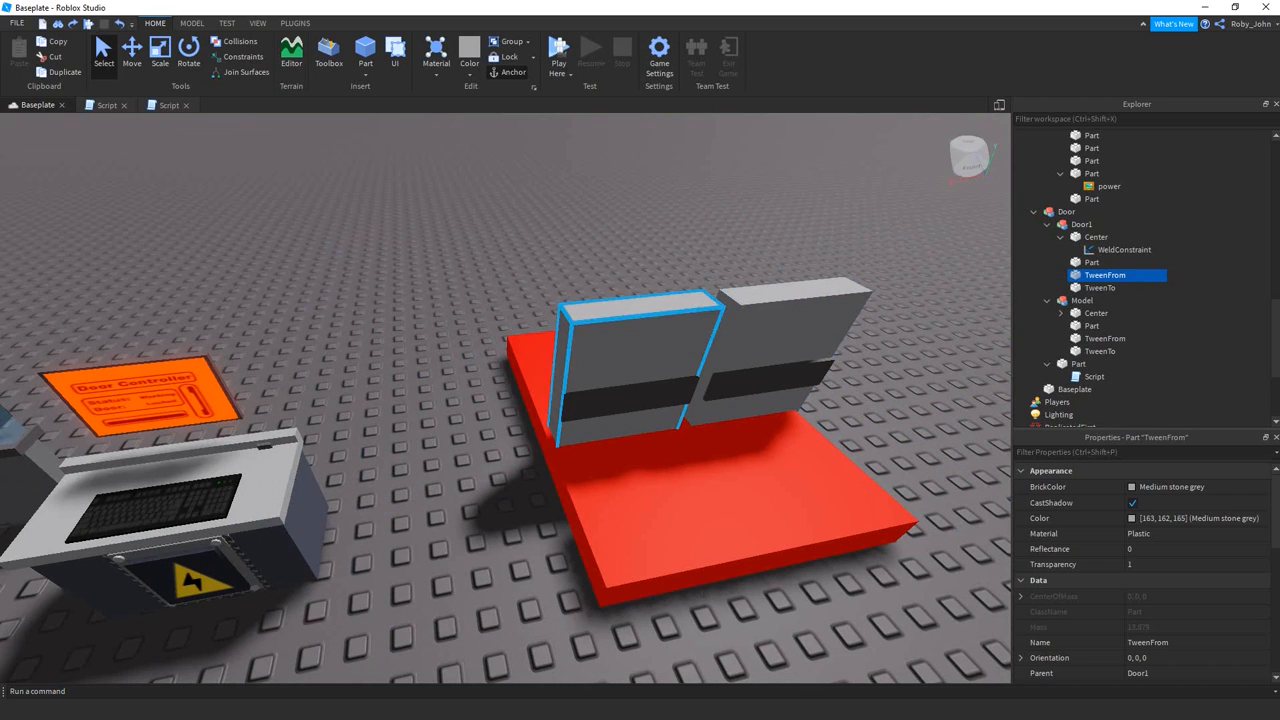
{"action": "left_click", "coordinate": [1096, 236]}
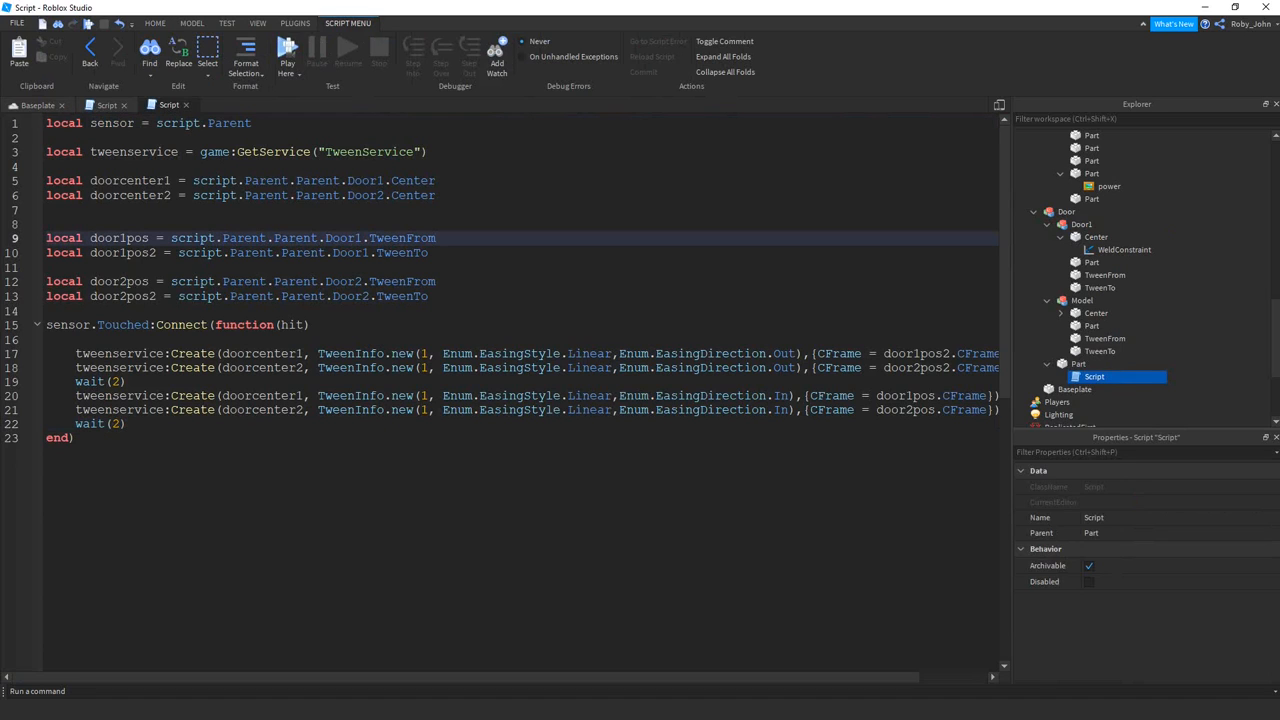
{"action": "left_click_drag", "start_coordinate": [46, 124], "coordinate": [428, 296]}
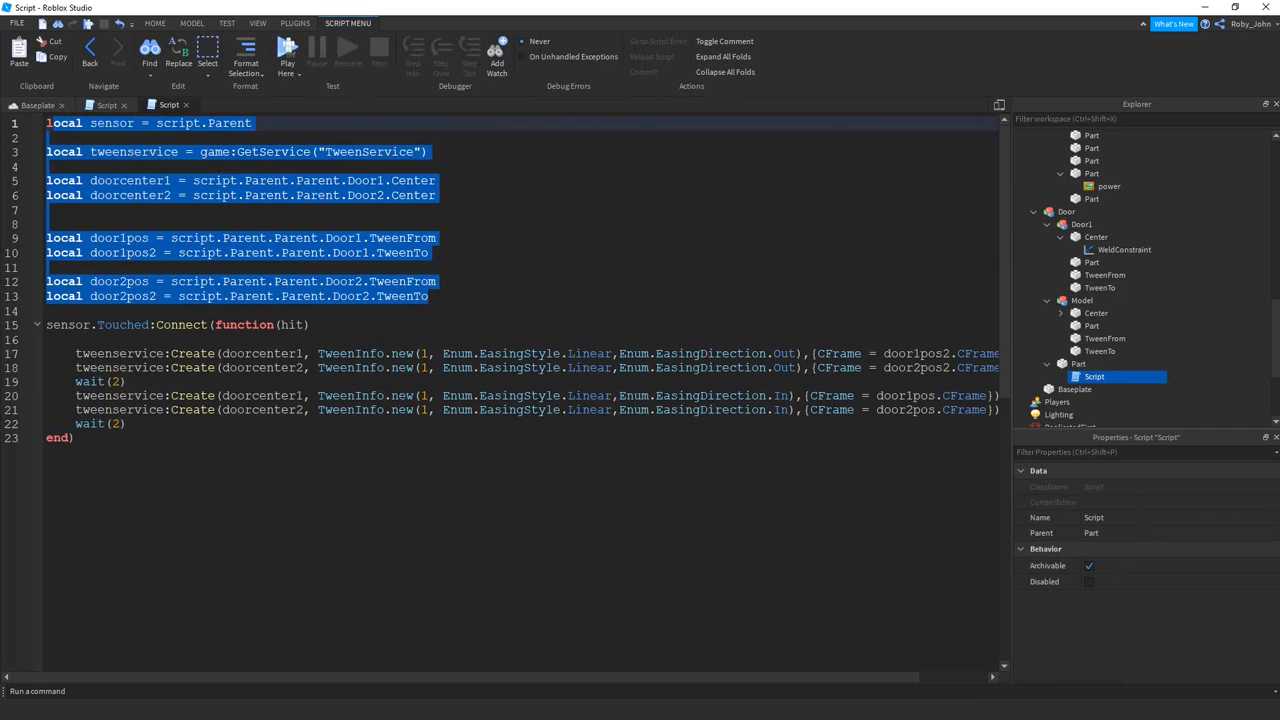
{"action": "left_click", "coordinate": [432, 152]}
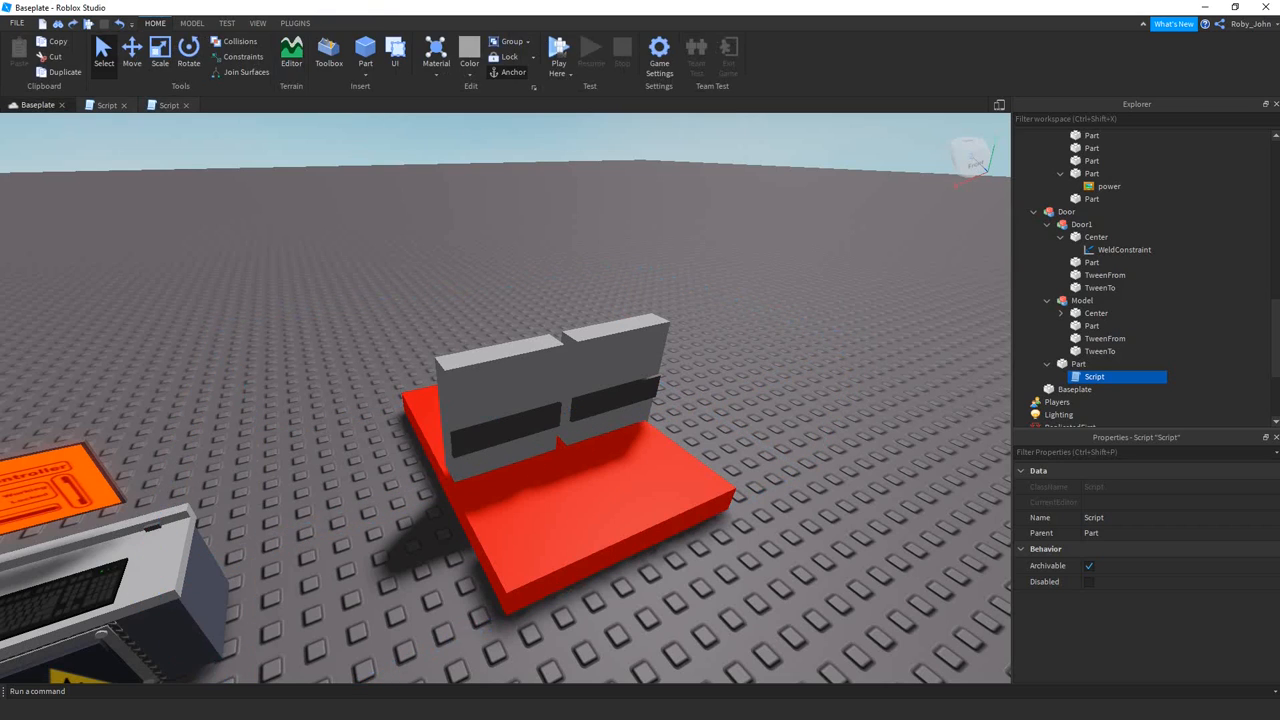
{"action": "double_click", "coordinate": [1094, 376]}
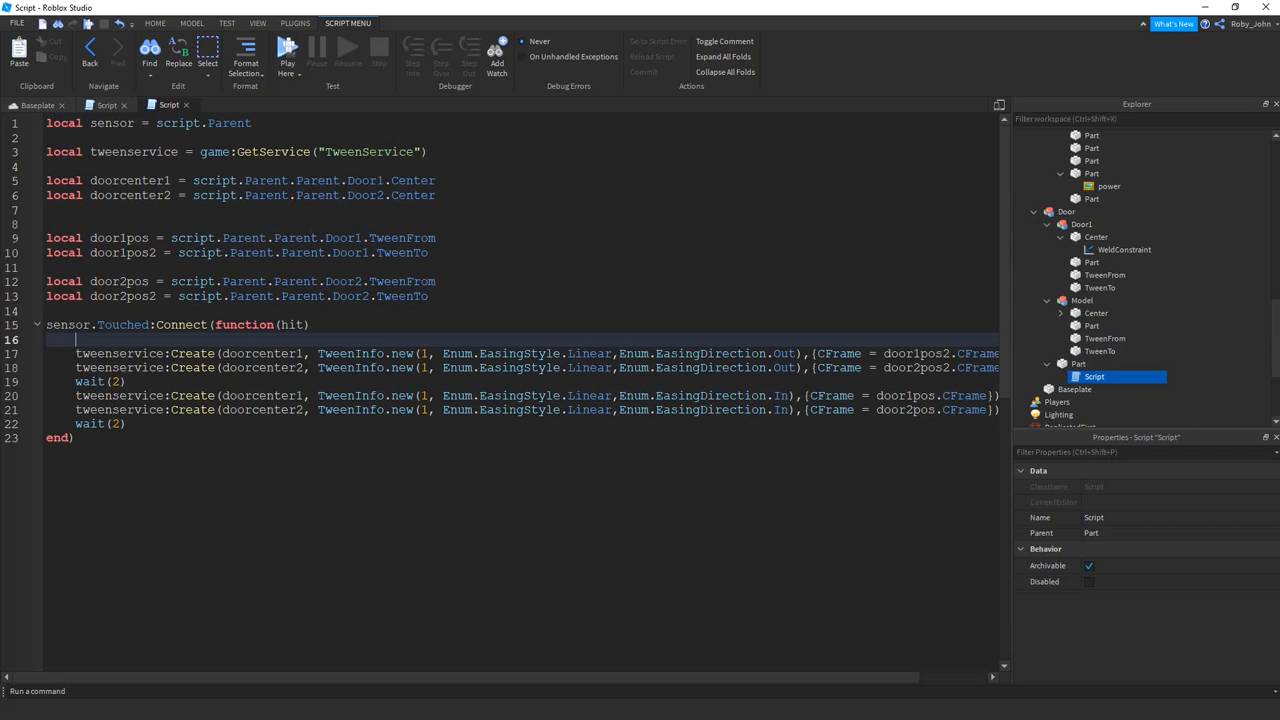
Step: Highlight the first TweenService:Create line's TweenInfo settings and review the wait lines below
{"action": "double_click", "coordinate": [118, 352]}
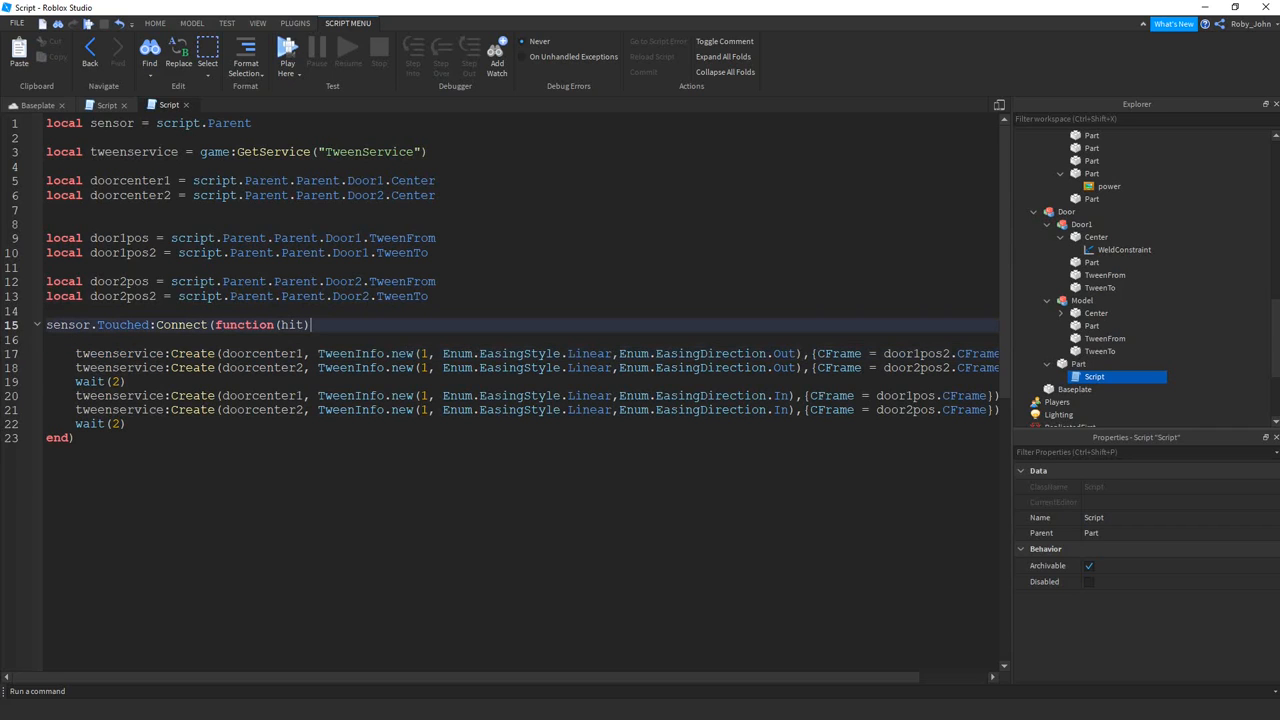
{"action": "double_click", "coordinate": [260, 352]}
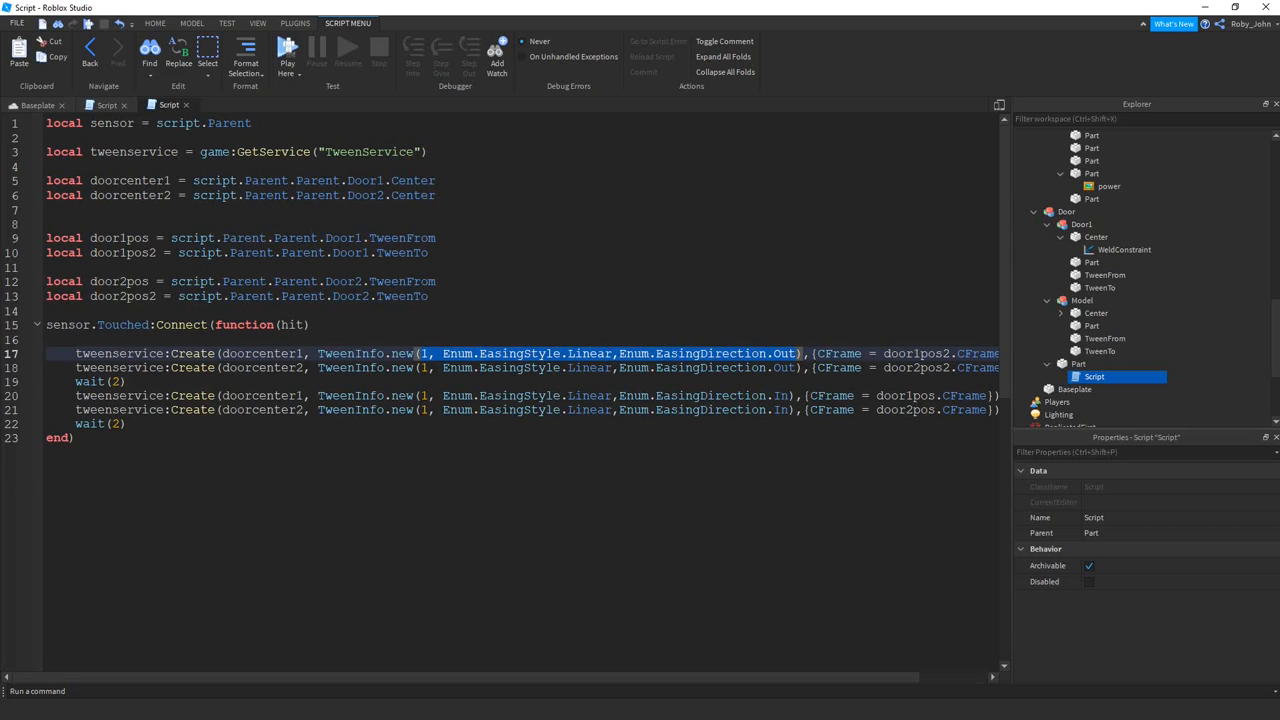
{"action": "left_click", "coordinate": [430, 352]}
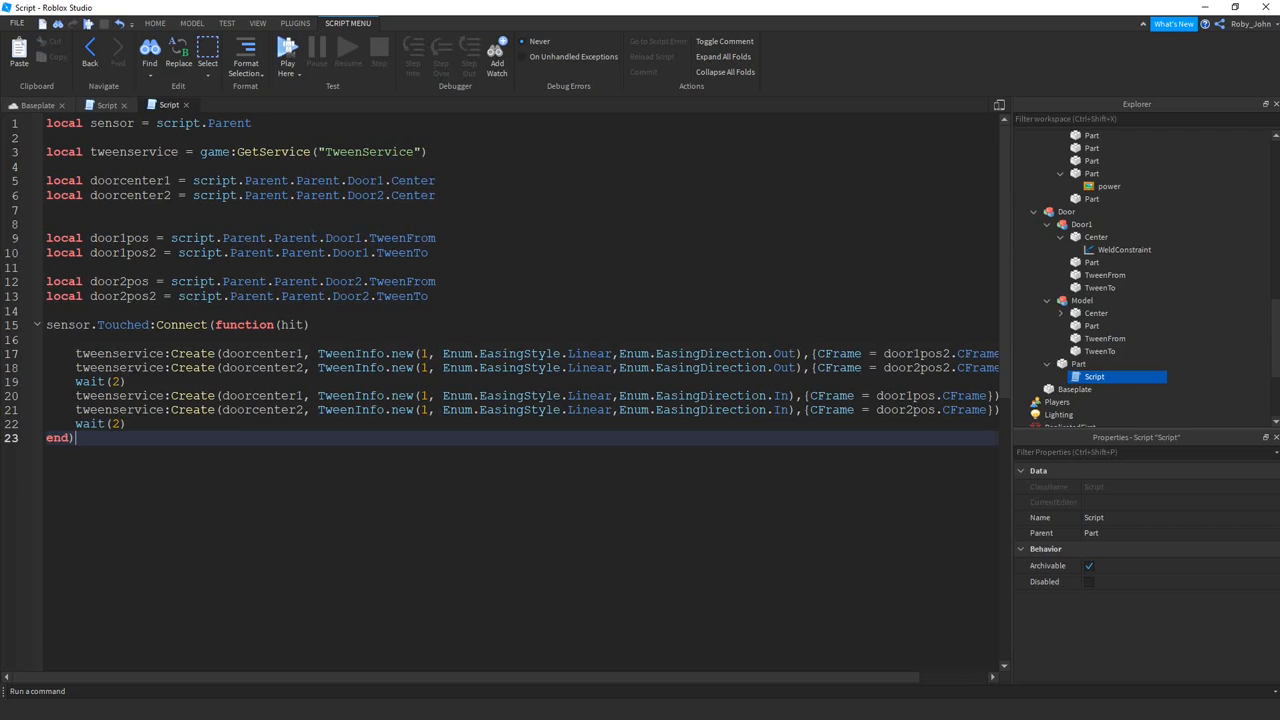
{"action": "scroll", "scroll_direction": "right", "scroll_amount": 3}
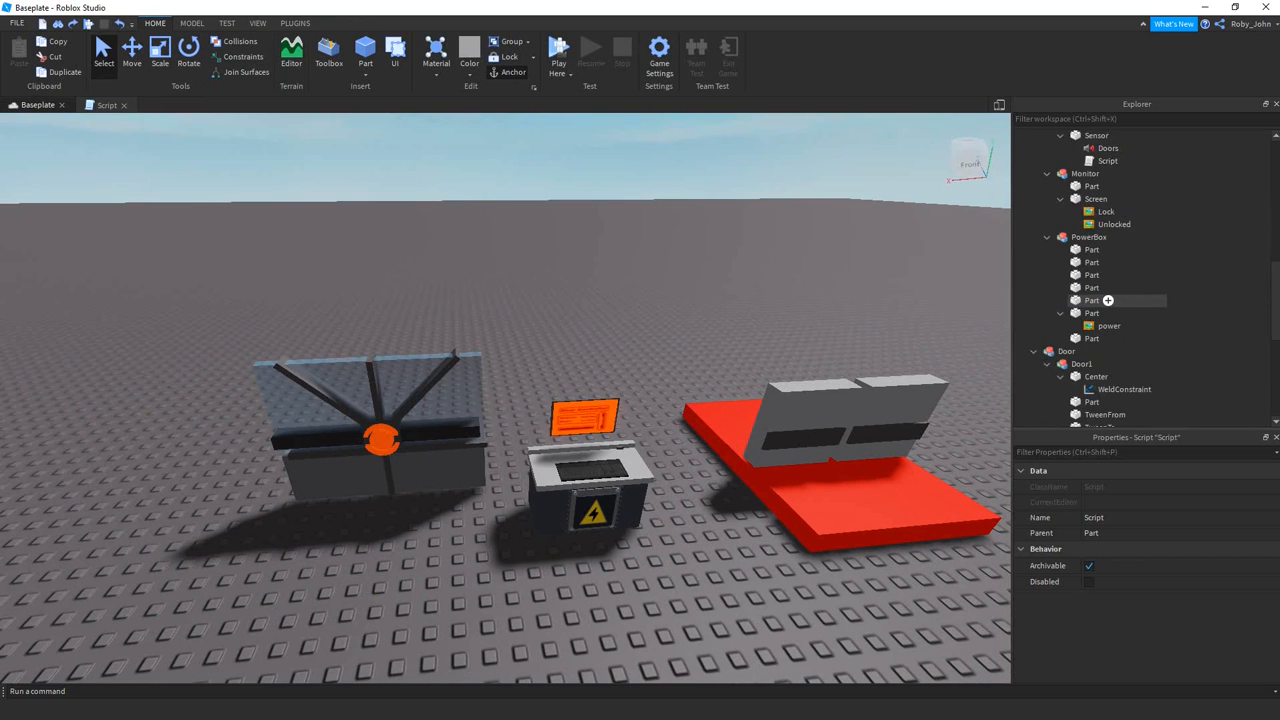
Step: Review the desk ProximityPrompt script that unlocks the monitor and enables the door script
{"action": "scroll", "scroll_direction": "down", "scroll_amount": 3}
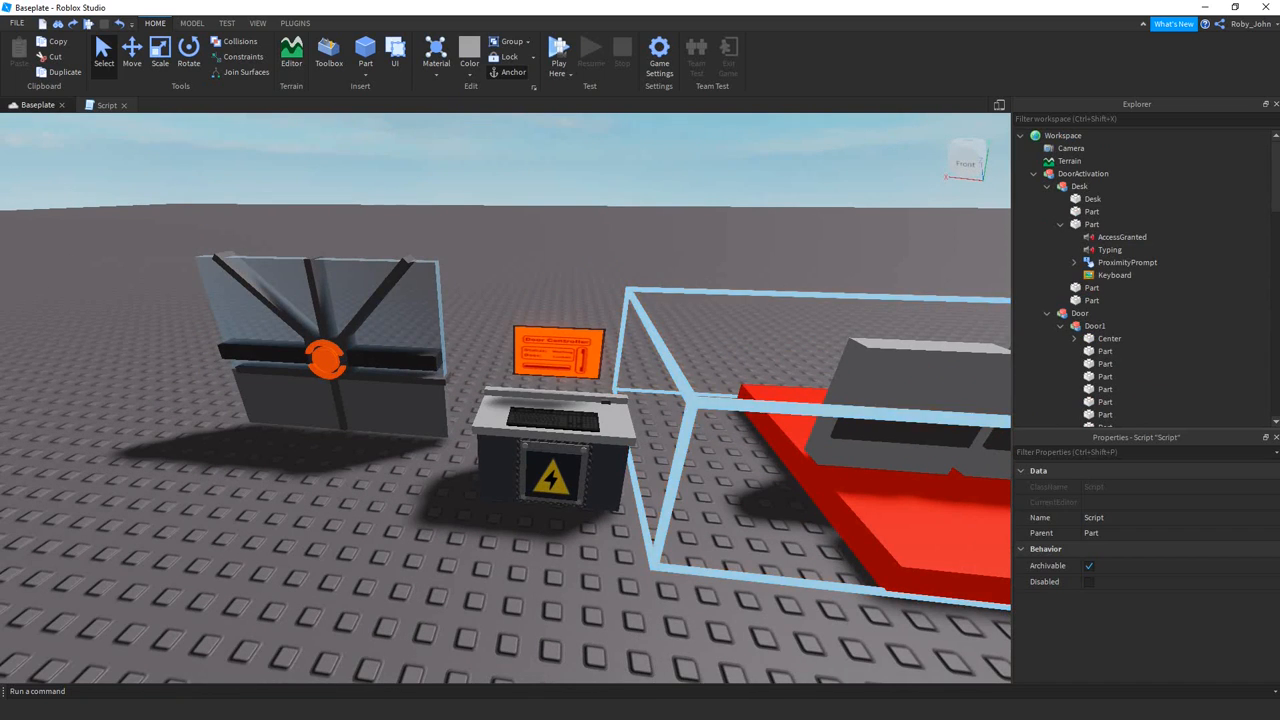
{"action": "double_click", "coordinate": [1120, 276]}
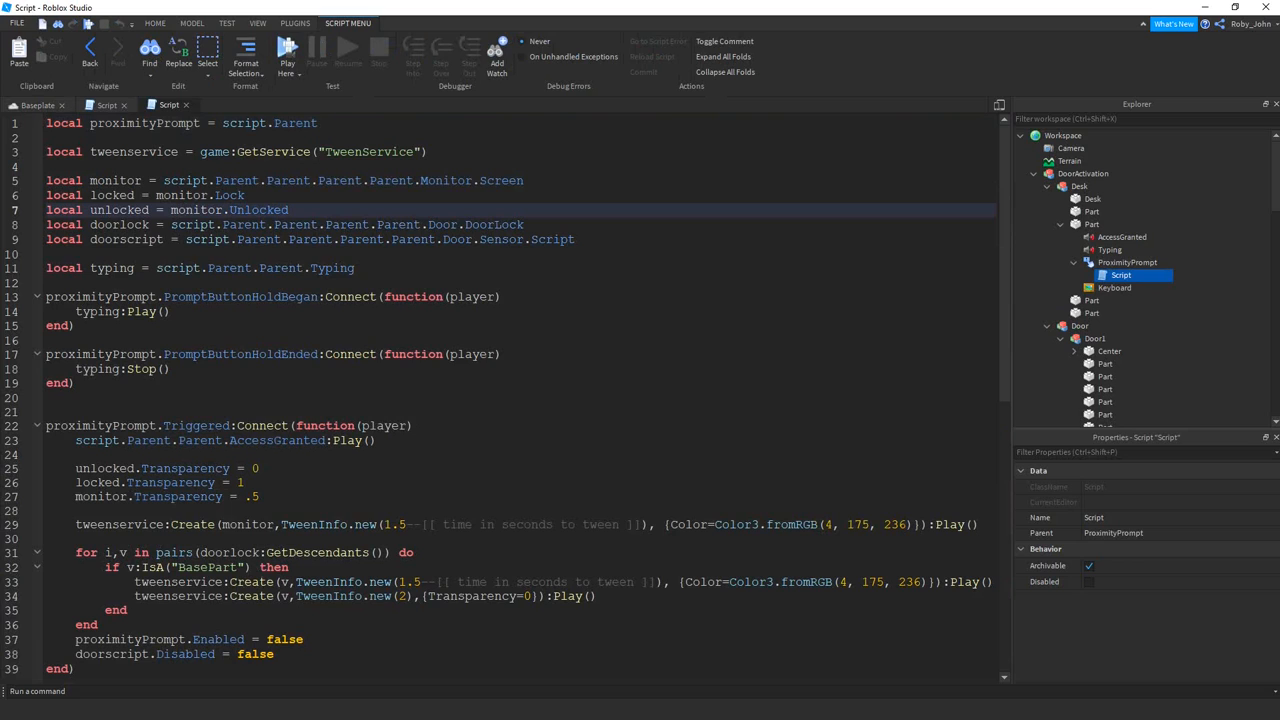
{"action": "scroll", "scroll_direction": "down", "scroll_amount": 3}
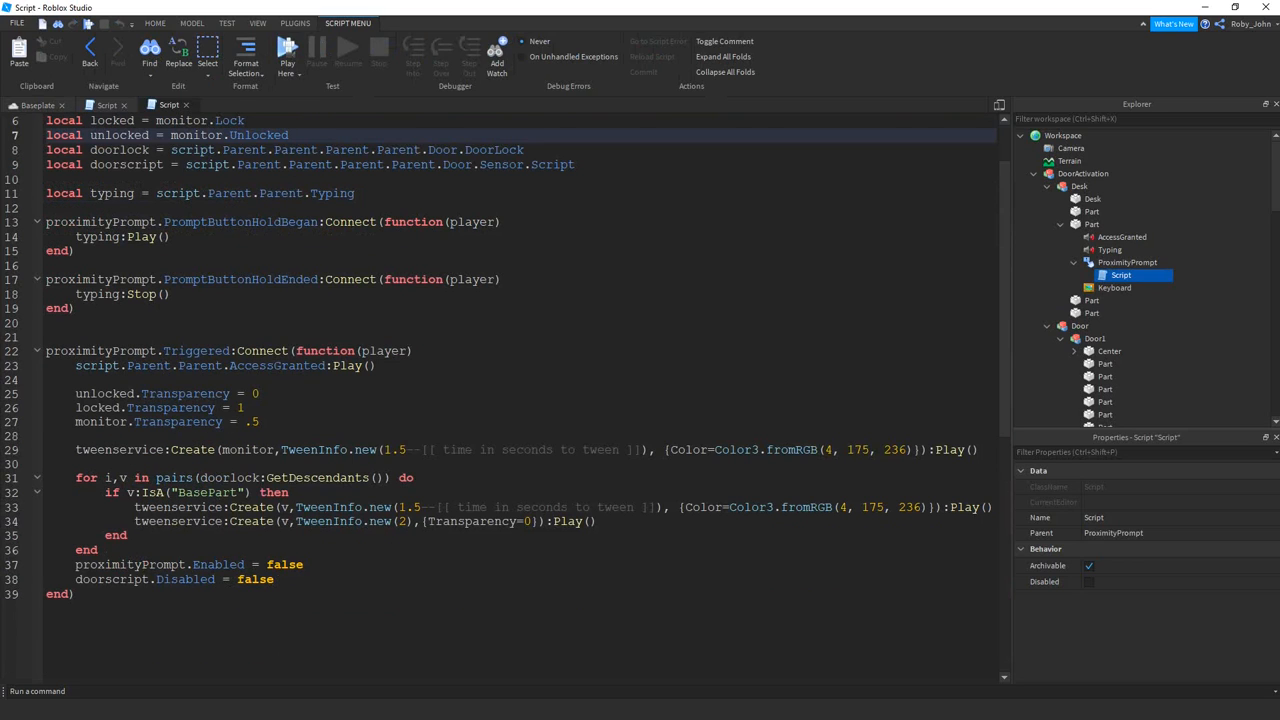
{"action": "double_click", "coordinate": [240, 220]}
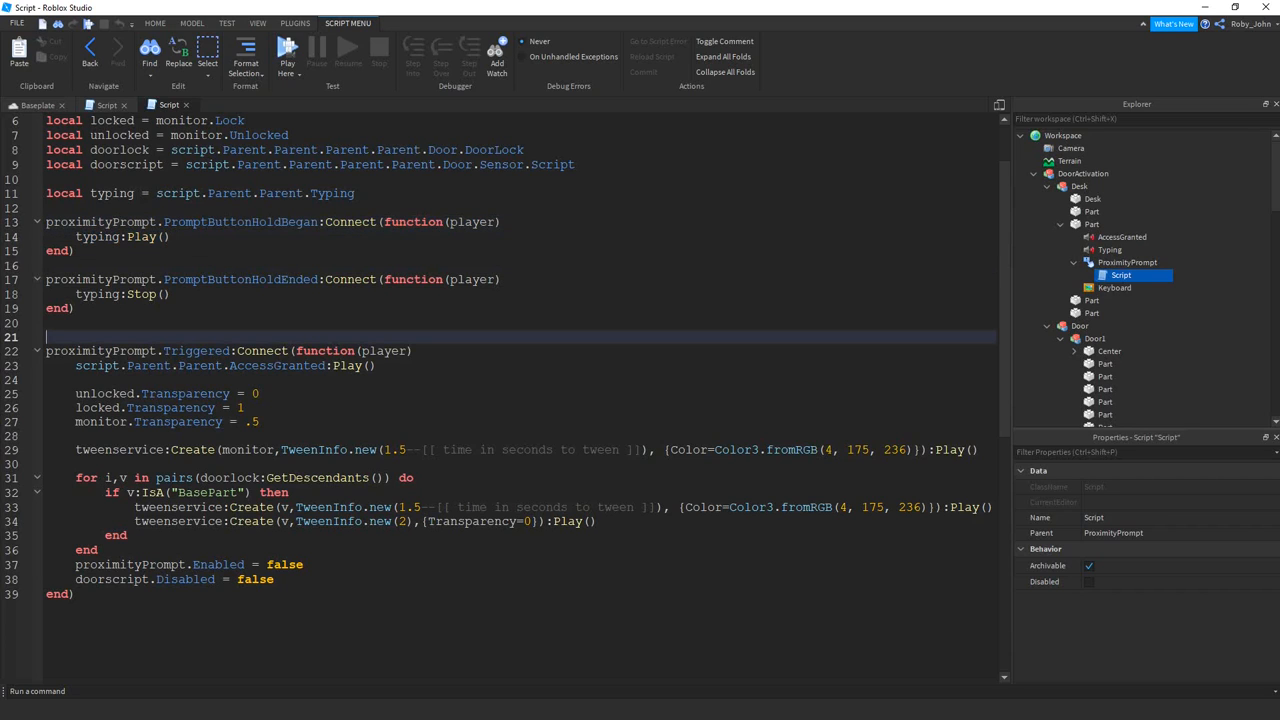
{"action": "scroll", "scroll_direction": "down", "scroll_amount": 3}
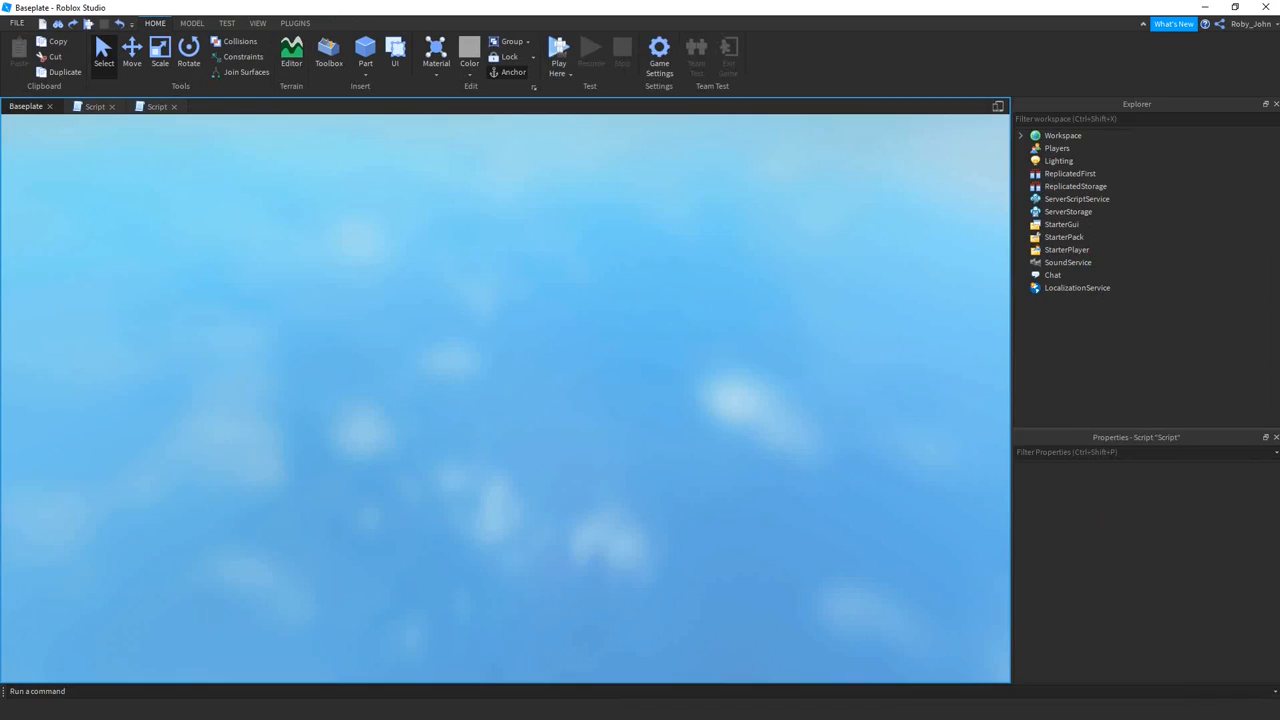
Step: Start a Baseplate playtest so the avatar spawns beside the desk and door
{"action": "left_click", "coordinate": [562, 48]}
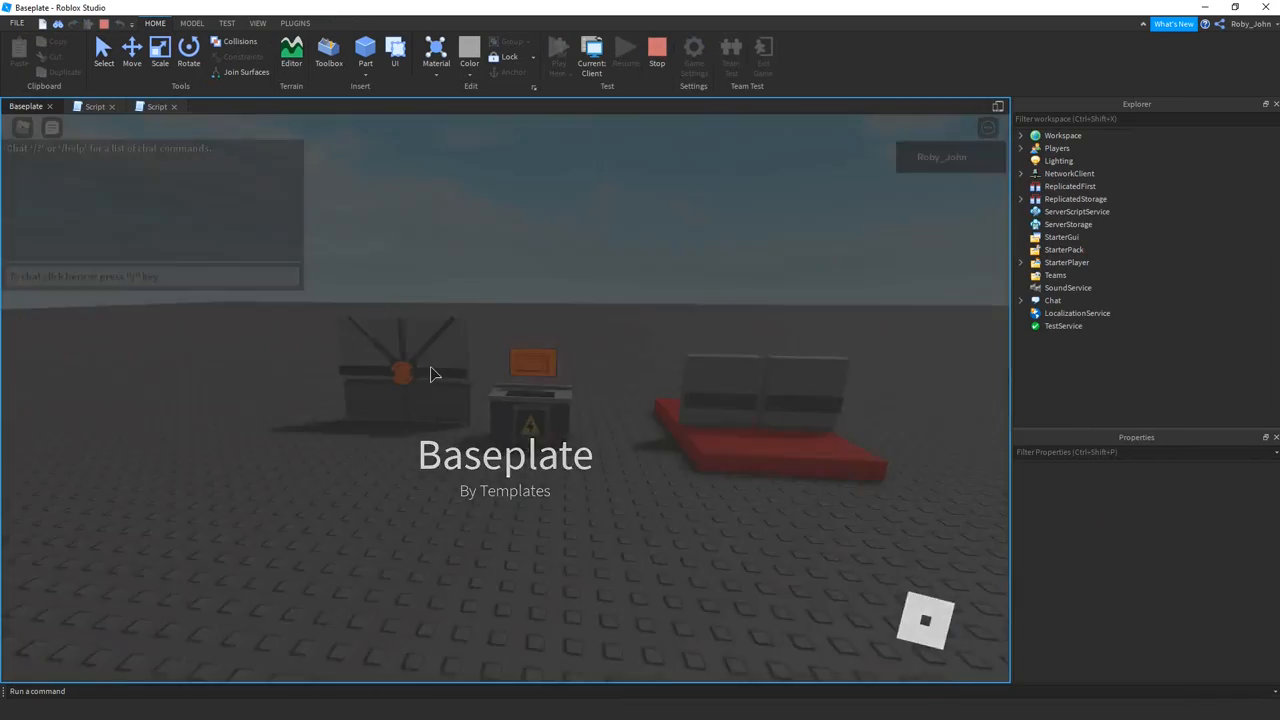
{"action": "left_click", "coordinate": [592, 48]}
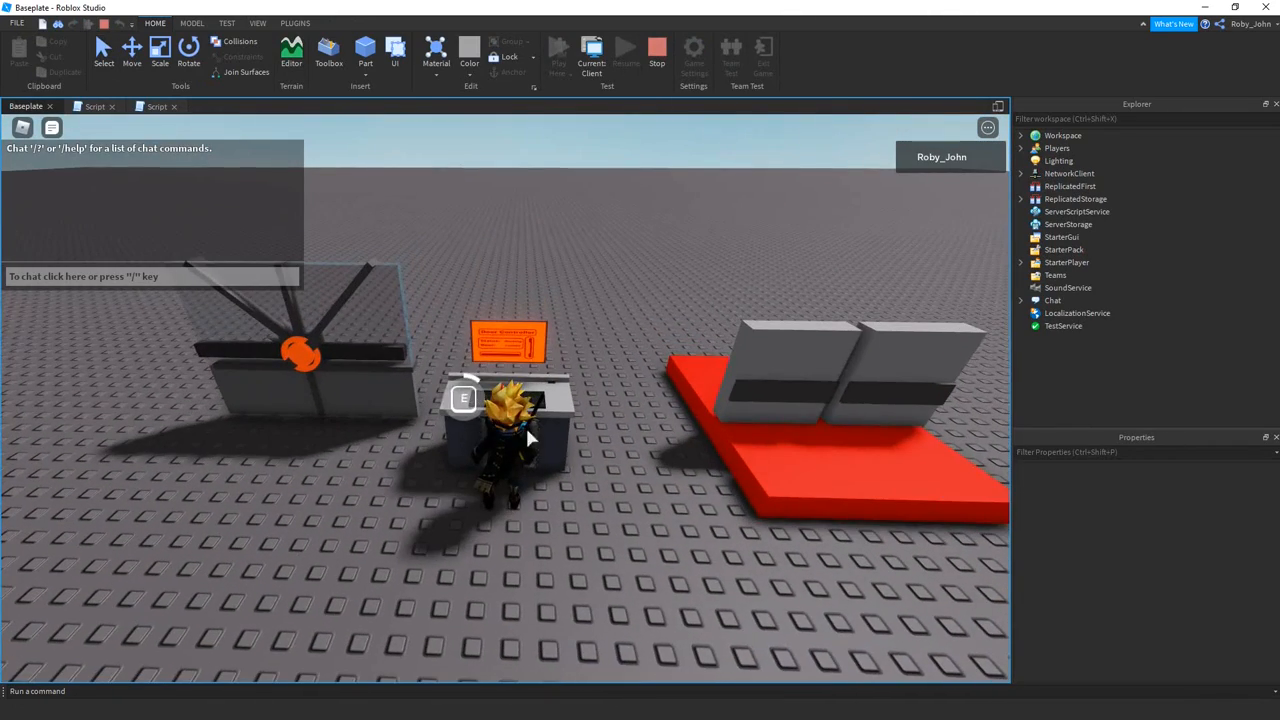